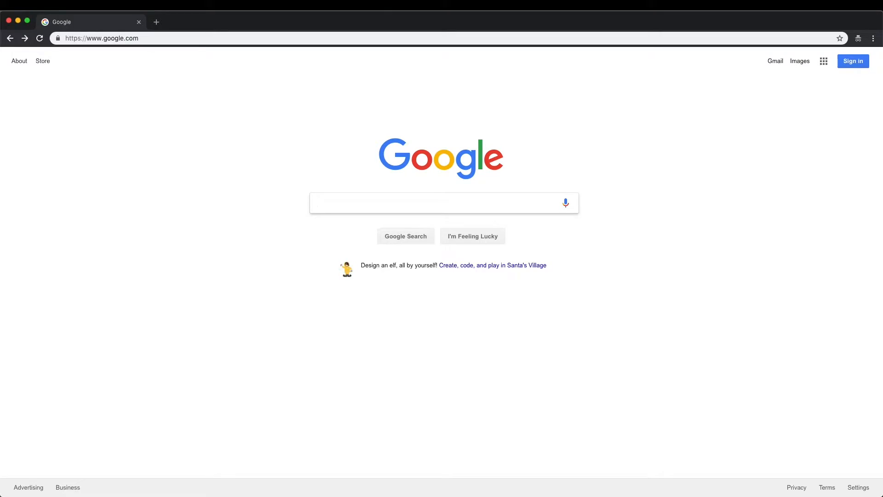
Google 'filezilla' and reach the filezilla-project.org homepage with its download links.
{"action": "type", "text": "fil"}
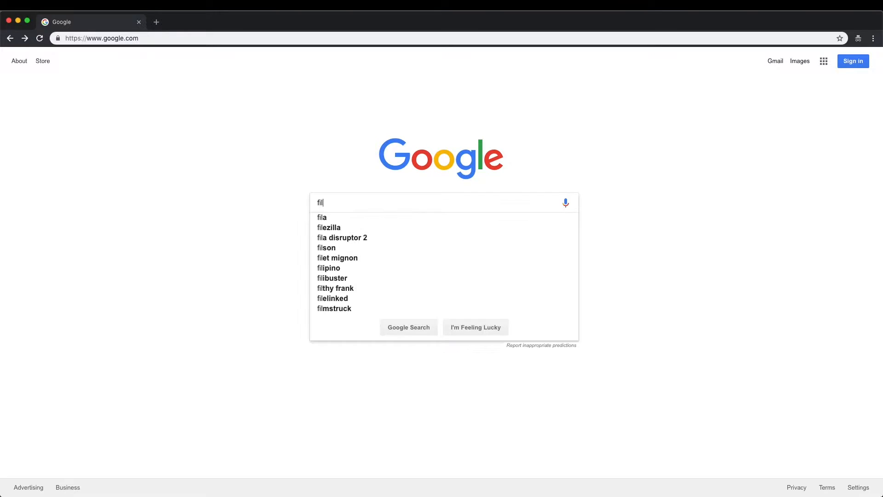
{"action": "left_click", "coordinate": [330, 228]}
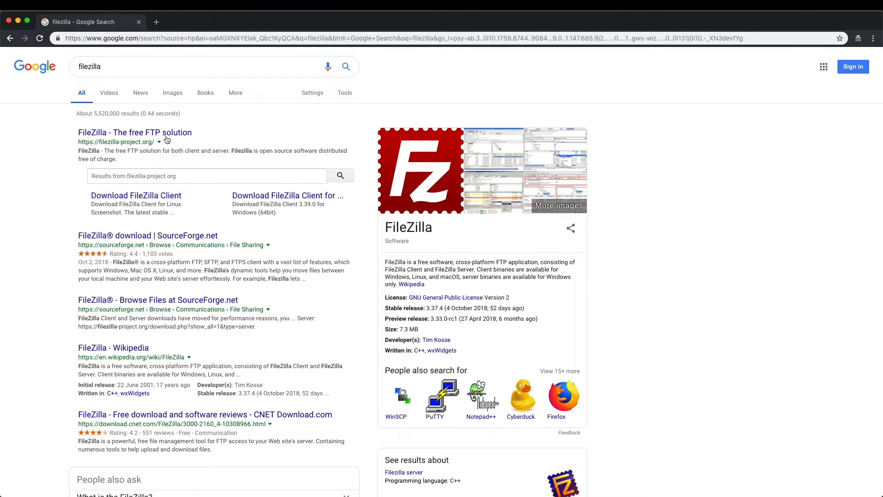
{"action": "left_click", "coordinate": [134, 133]}
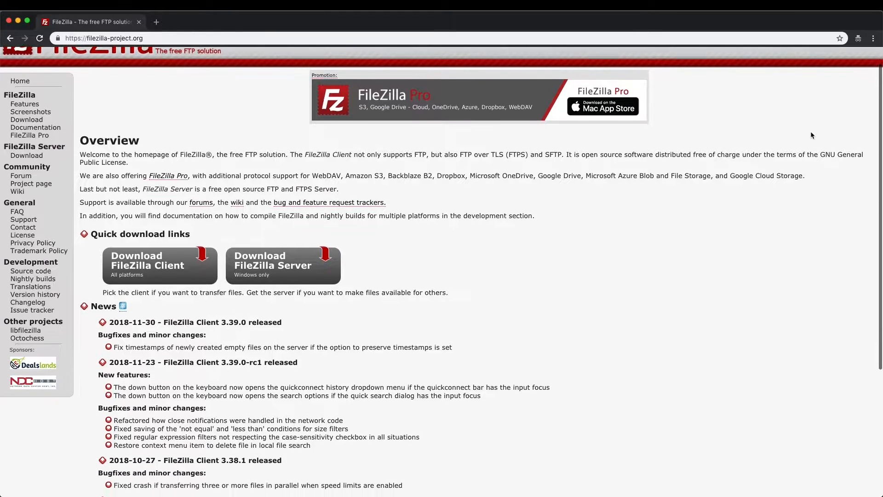
{"action": "scroll", "scroll_direction": "down", "scroll_amount": 3}
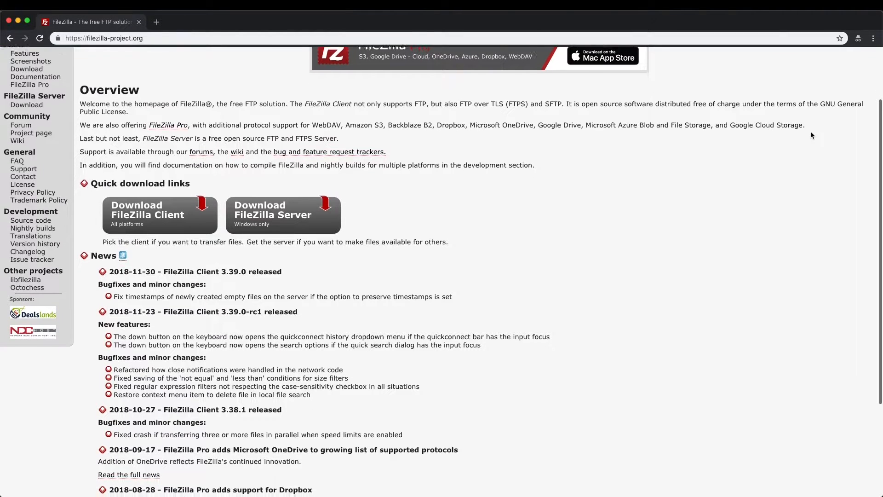
{"action": "scroll", "scroll_direction": "down", "scroll_amount": 3}
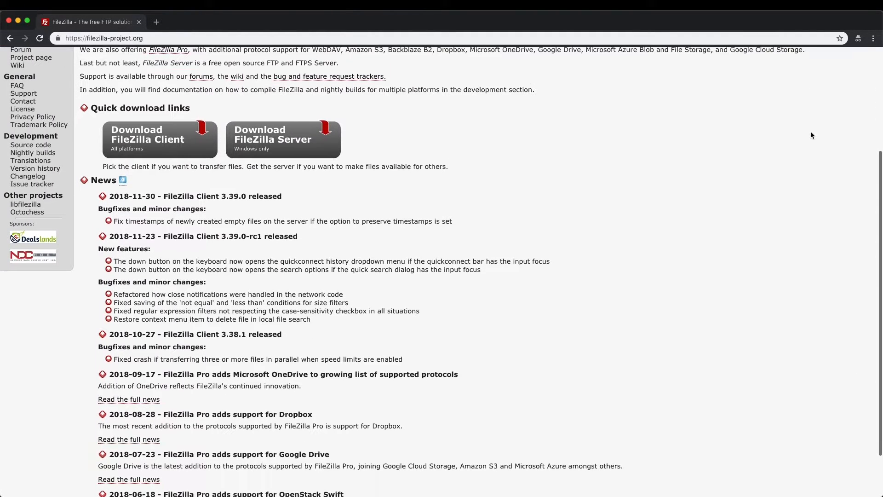
{"action": "scroll", "scroll_direction": "down", "scroll_amount": 3}
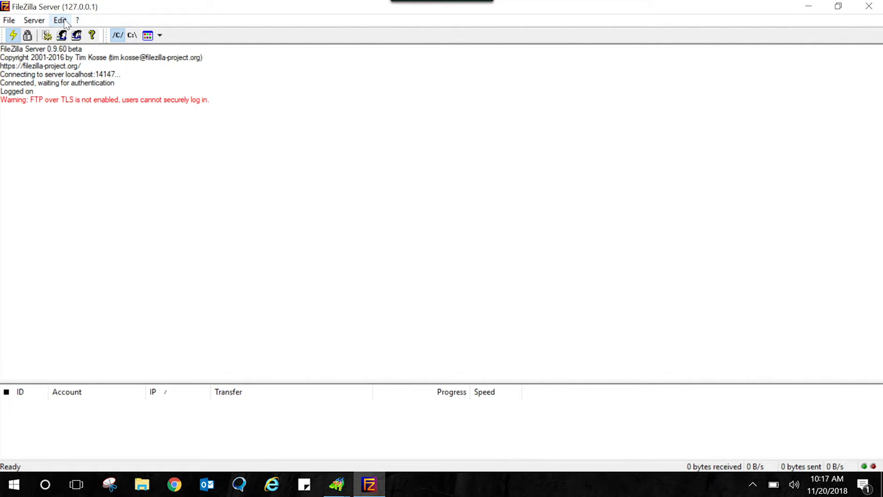
Add an enabled user account named DL850E via Edit > Users and go to its Shared folders page.
{"action": "left_click", "coordinate": [60, 20]}
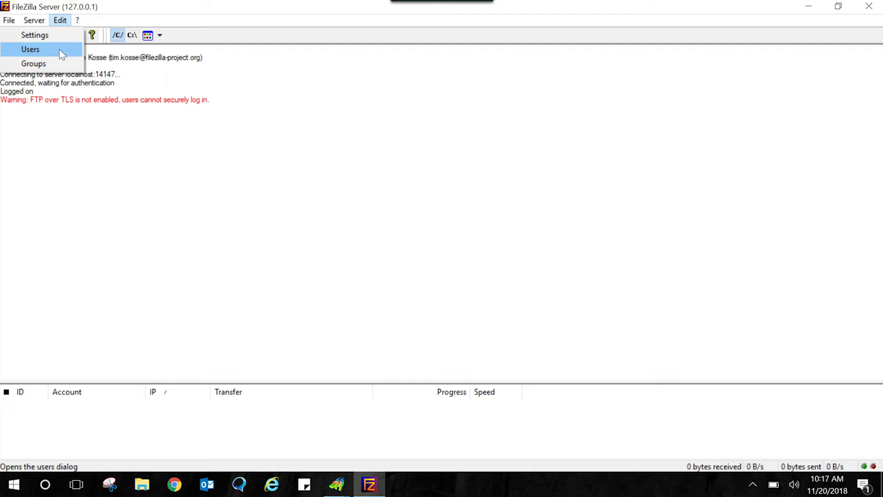
{"action": "left_click", "coordinate": [30, 50]}
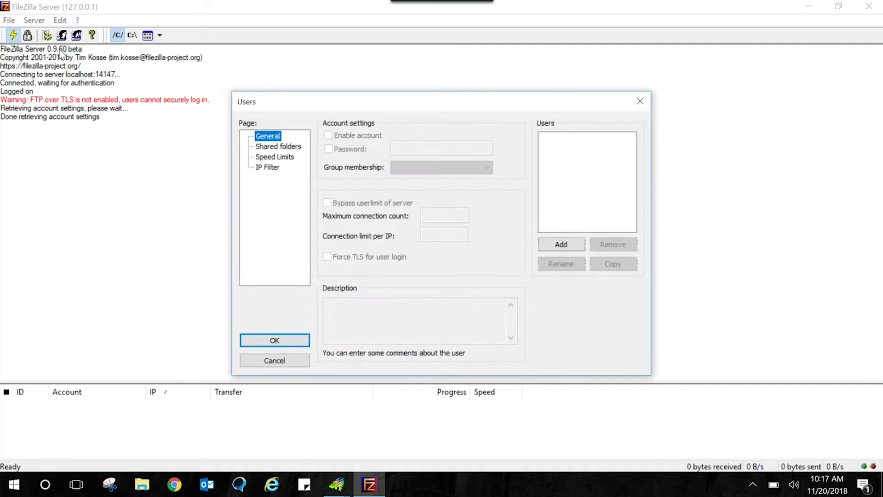
{"action": "mouse_move", "coordinate": [553, 207]}
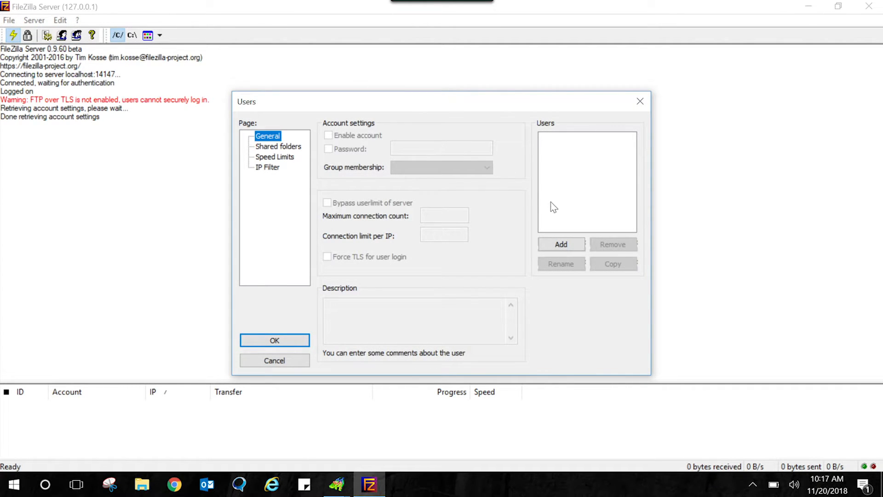
{"action": "left_click", "coordinate": [562, 244]}
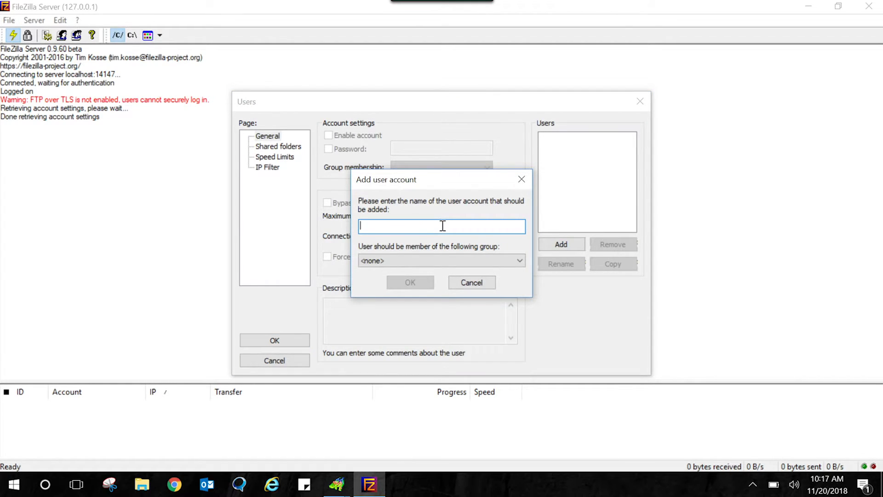
{"action": "type", "text": "DL"}
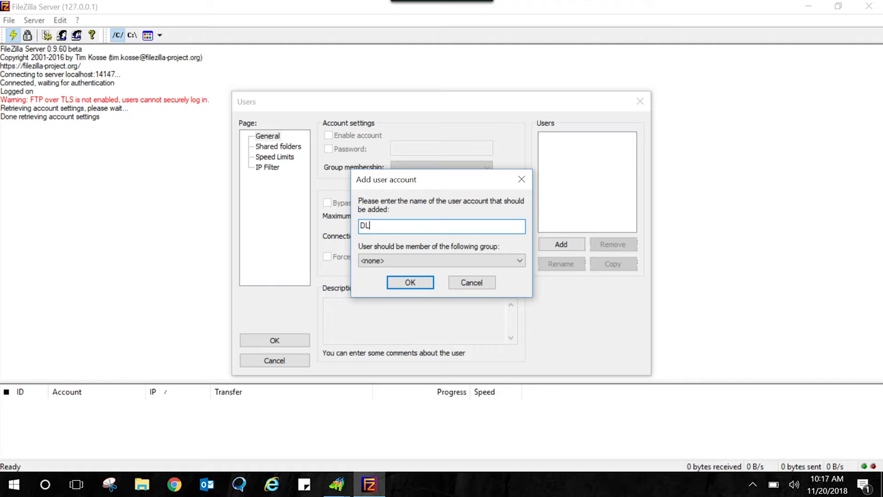
{"action": "type", "text": "850E"}
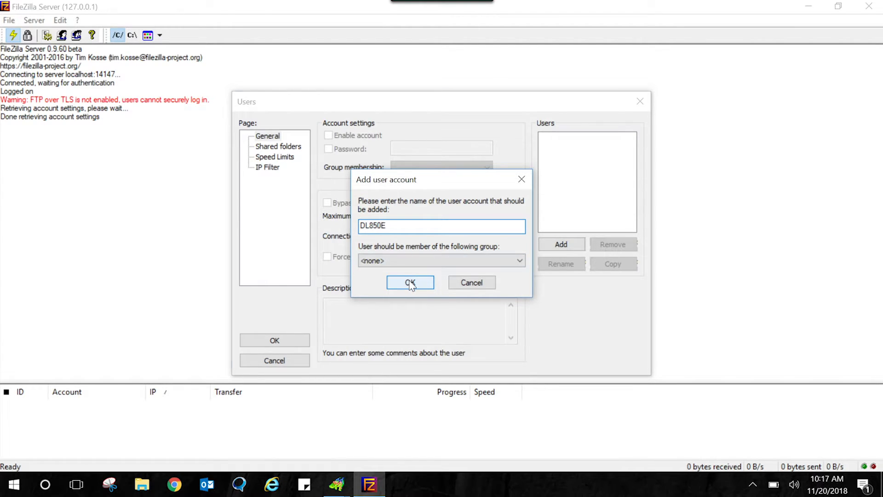
{"action": "left_click", "coordinate": [411, 283]}
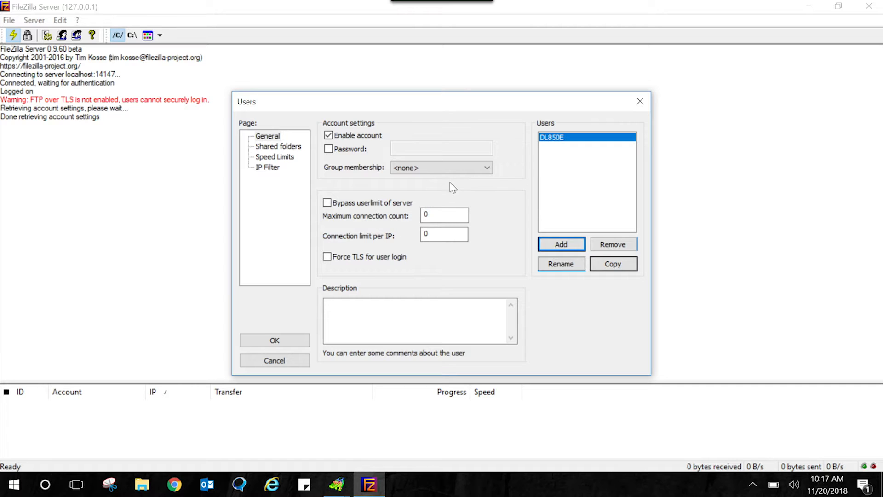
{"action": "mouse_move", "coordinate": [316, 175]}
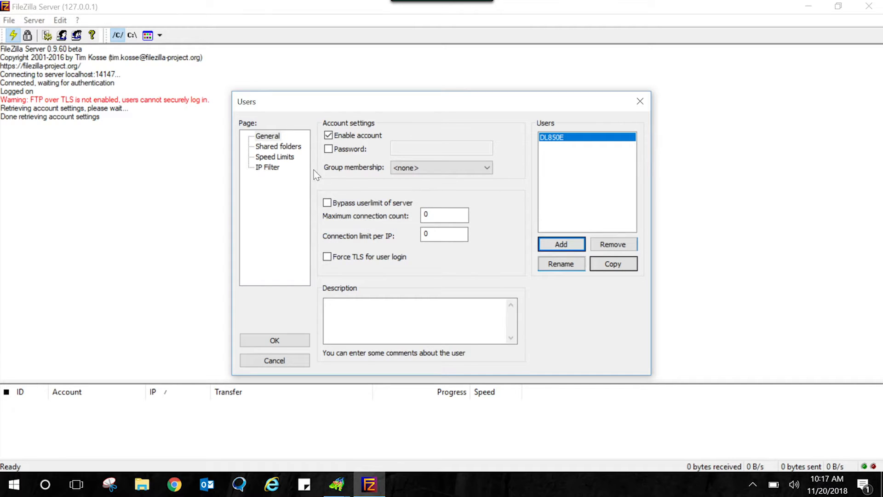
{"action": "left_click", "coordinate": [278, 146]}
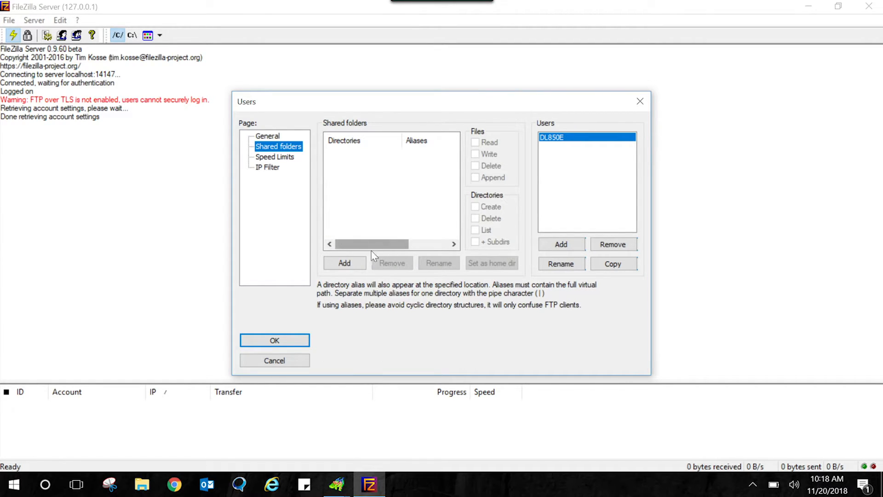
Add the Desktop 'Ftp files' folder as DL850E's shared home directory.
{"action": "left_click", "coordinate": [344, 263]}
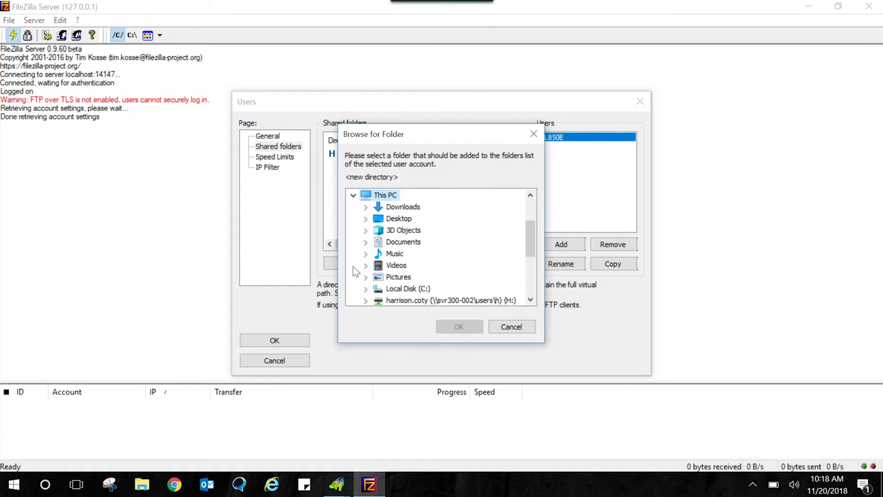
{"action": "left_click", "coordinate": [398, 219]}
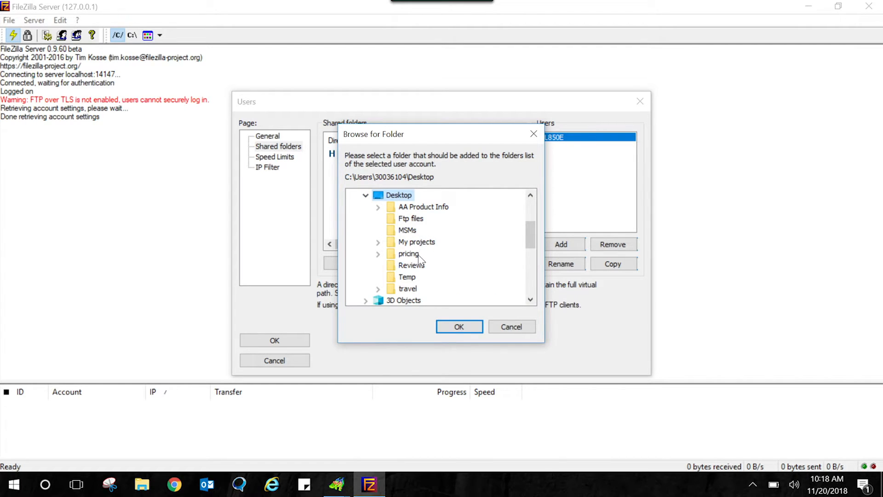
{"action": "mouse_move", "coordinate": [414, 223]}
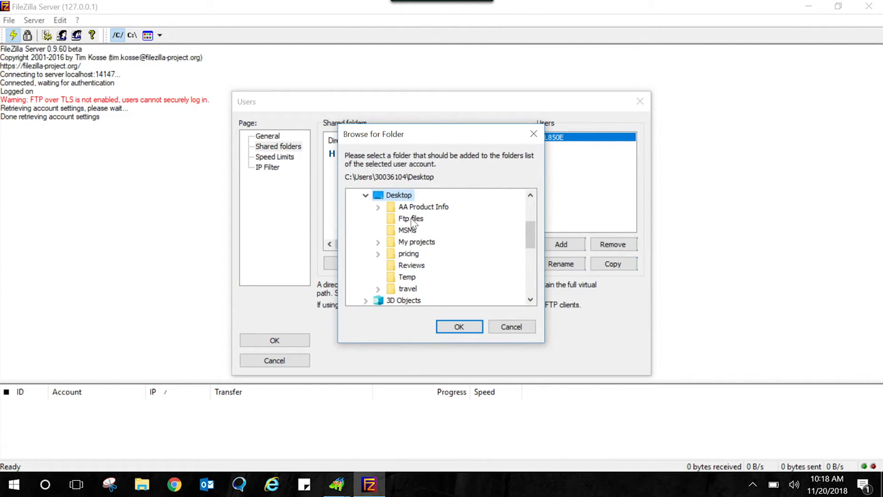
{"action": "left_click", "coordinate": [411, 218]}
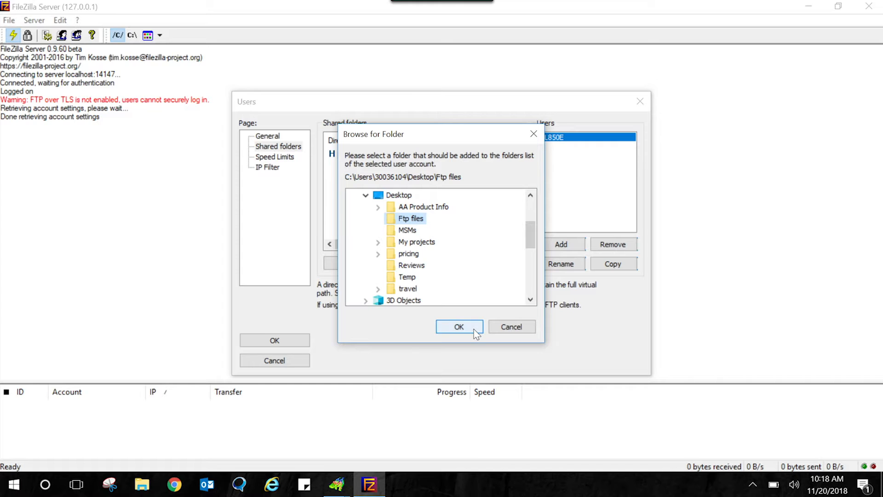
{"action": "left_click", "coordinate": [458, 327]}
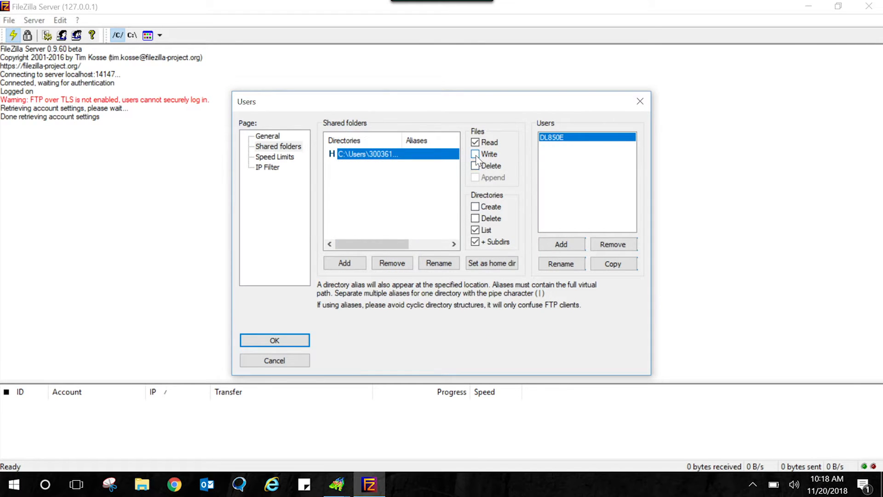
Grant file Write, Delete, Append and directory Create, Delete permissions and apply them.
{"action": "left_click", "coordinate": [475, 154]}
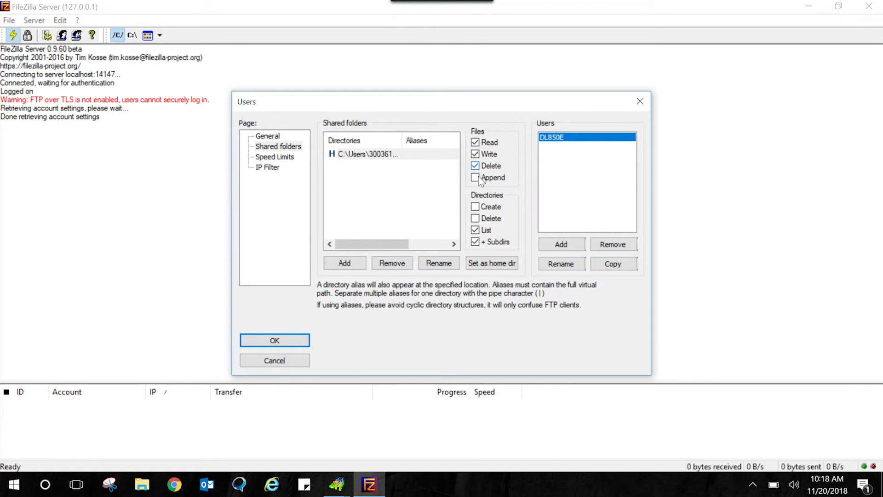
{"action": "left_click", "coordinate": [474, 178]}
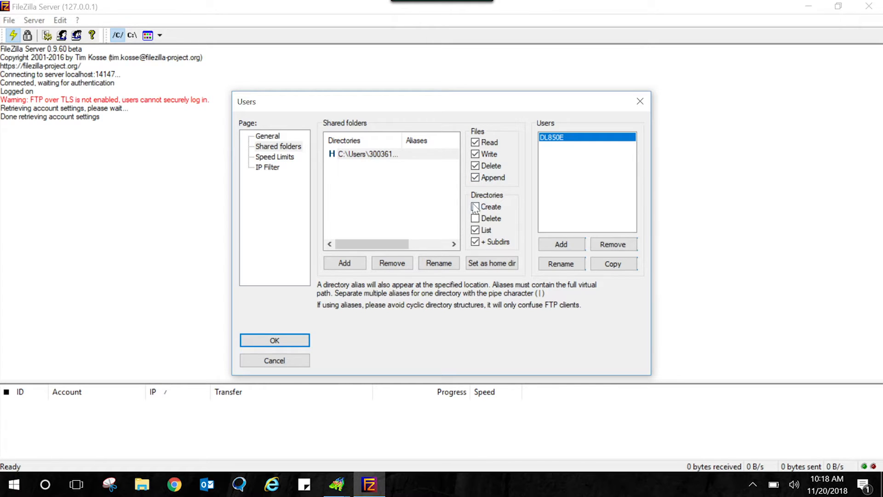
{"action": "left_click", "coordinate": [476, 219]}
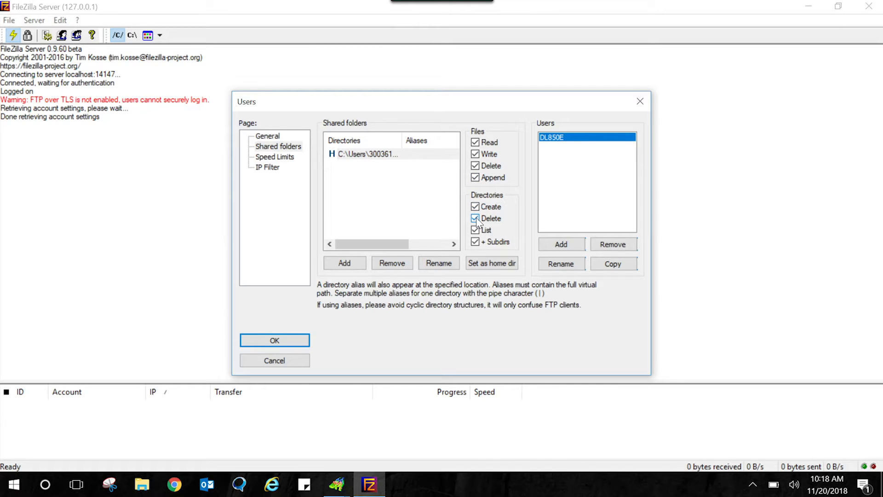
{"action": "left_click", "coordinate": [476, 219]}
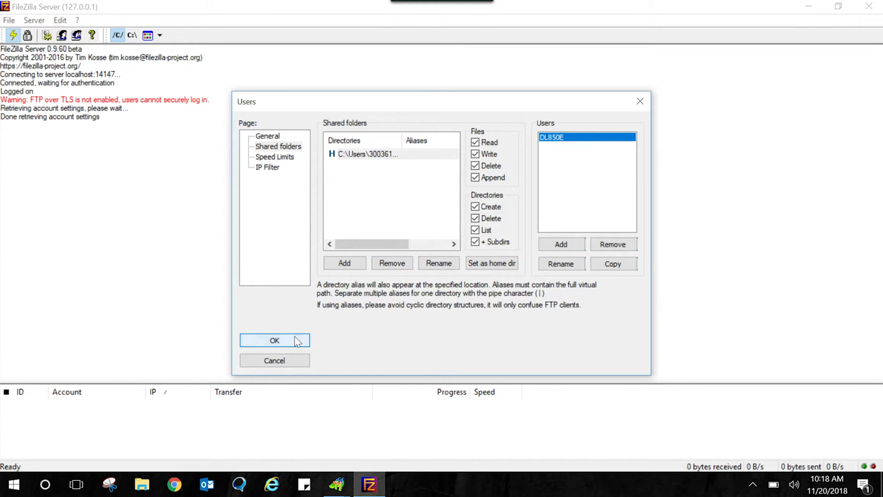
{"action": "left_click", "coordinate": [274, 340]}
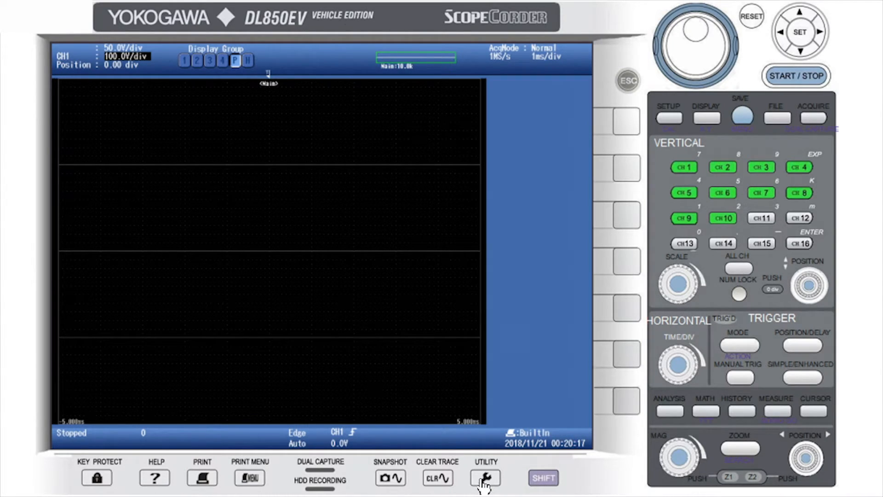
Reach Utility > Network > Net Drive showing FTP server 192.168.10.22, login DL850E, passive mode on.
{"action": "left_click", "coordinate": [485, 477]}
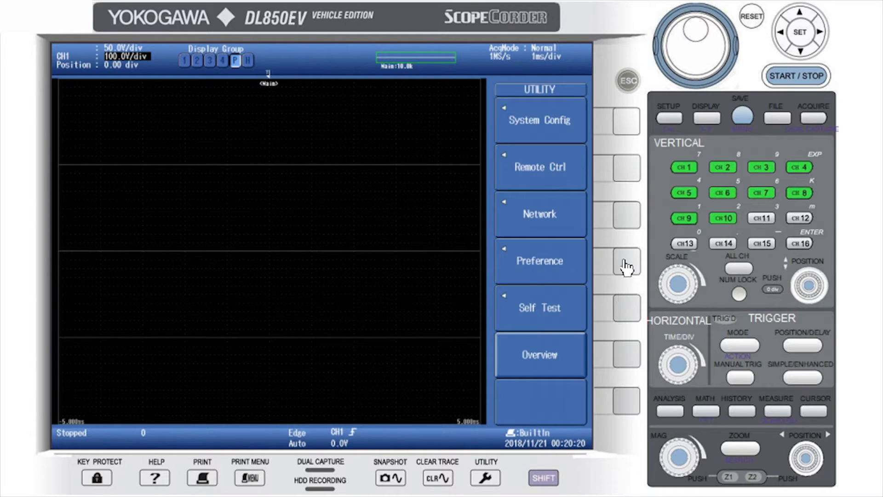
{"action": "left_click", "coordinate": [539, 214]}
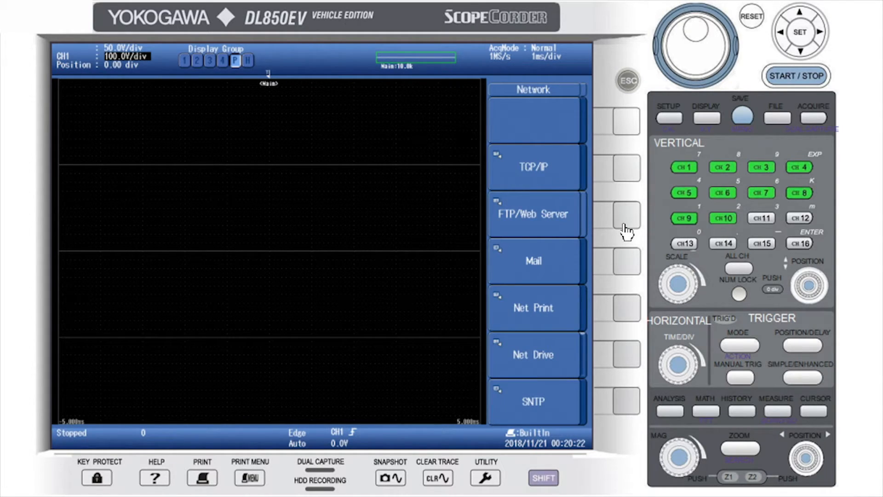
{"action": "mouse_move", "coordinate": [627, 361]}
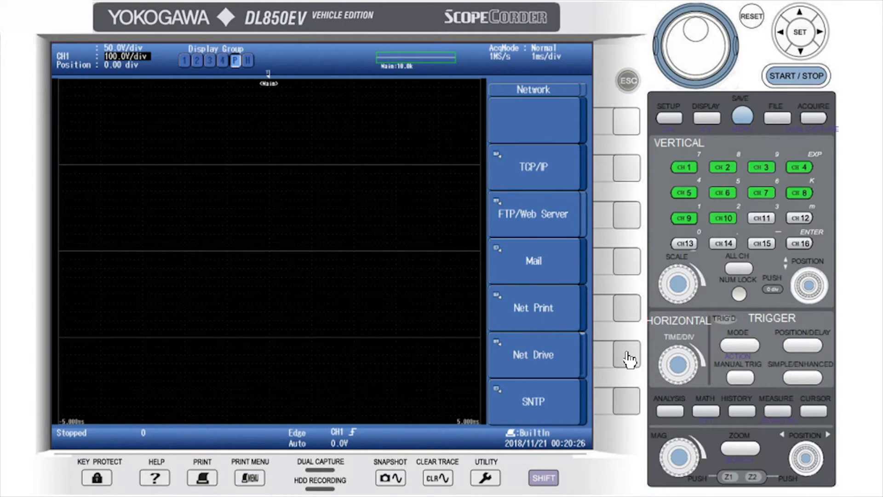
{"action": "left_click", "coordinate": [533, 354]}
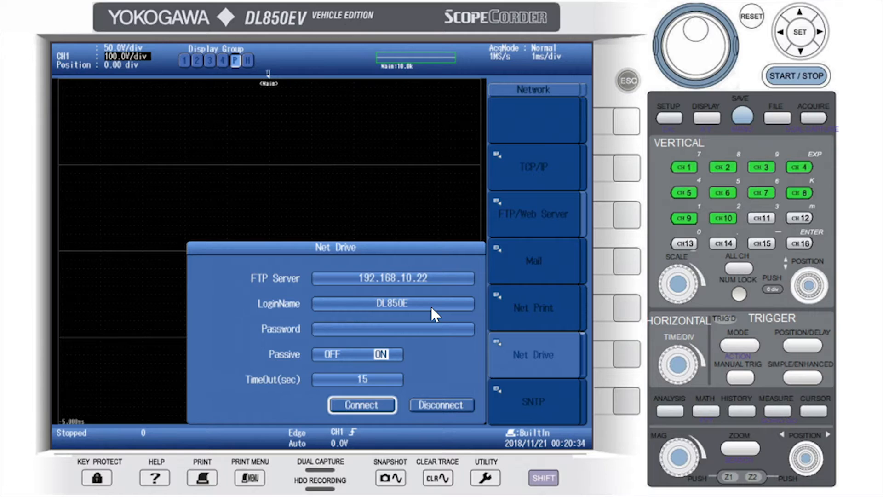
{"action": "mouse_move", "coordinate": [428, 317]}
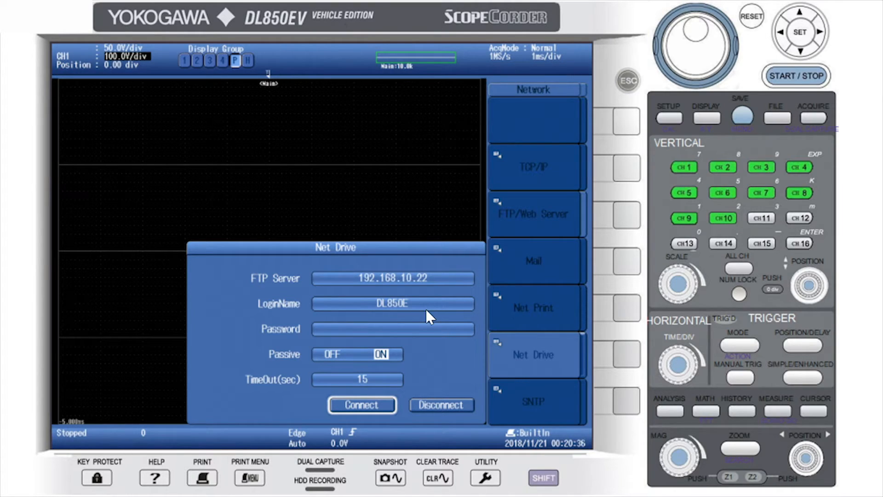
{"action": "mouse_move", "coordinate": [362, 405]}
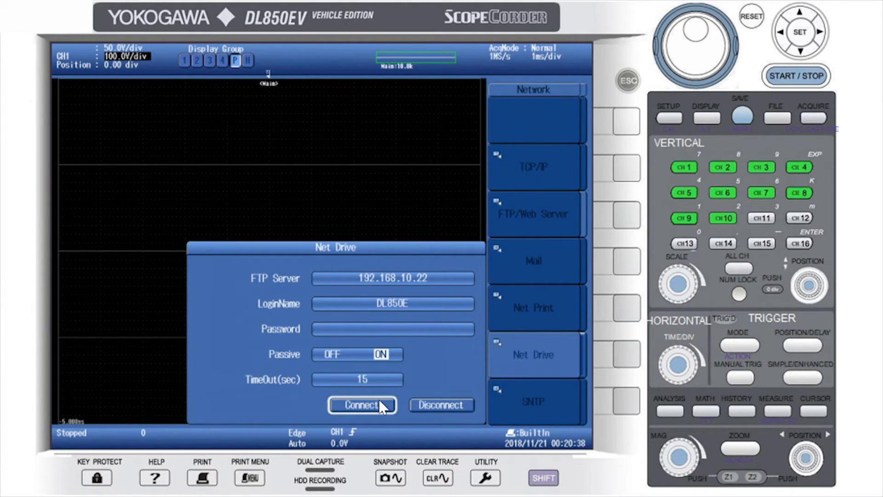
{"action": "mouse_move", "coordinate": [604, 207]}
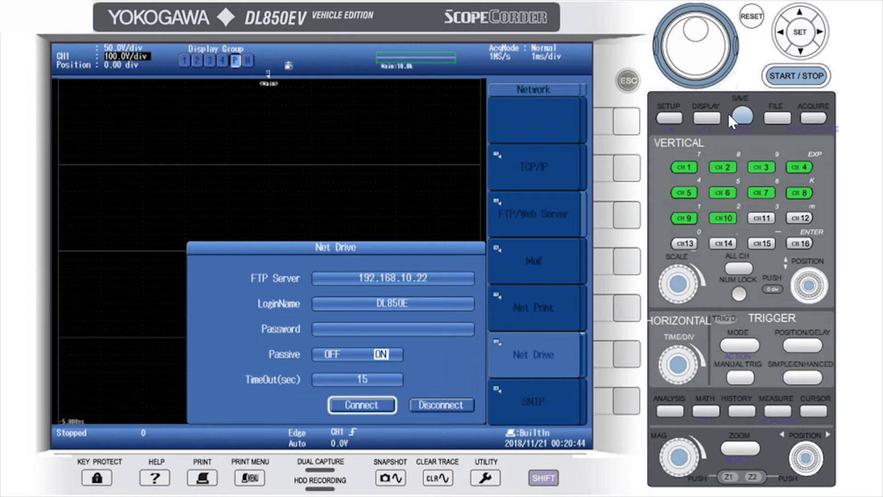
{"action": "mouse_move", "coordinate": [287, 77]}
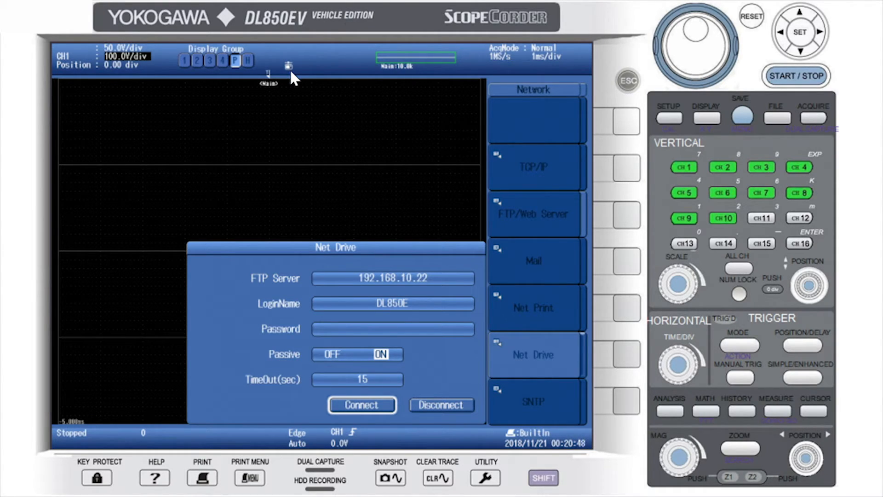
{"action": "mouse_move", "coordinate": [359, 164]}
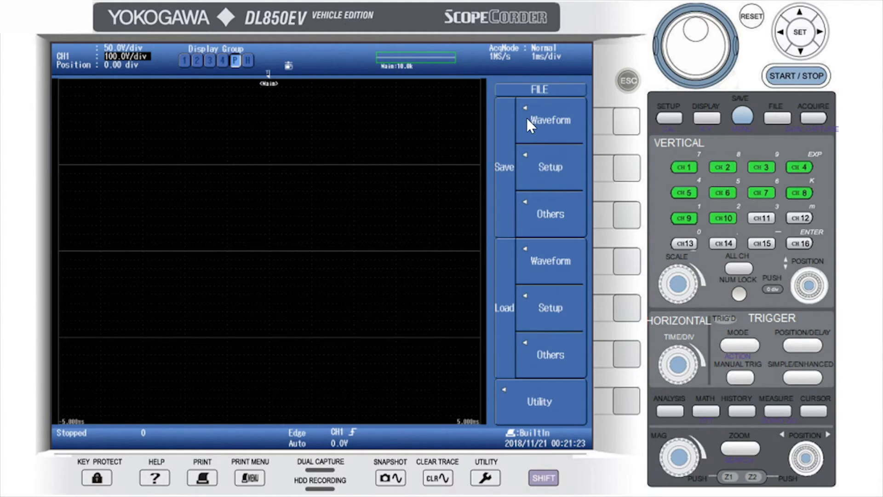
{"action": "mouse_move", "coordinate": [629, 129]}
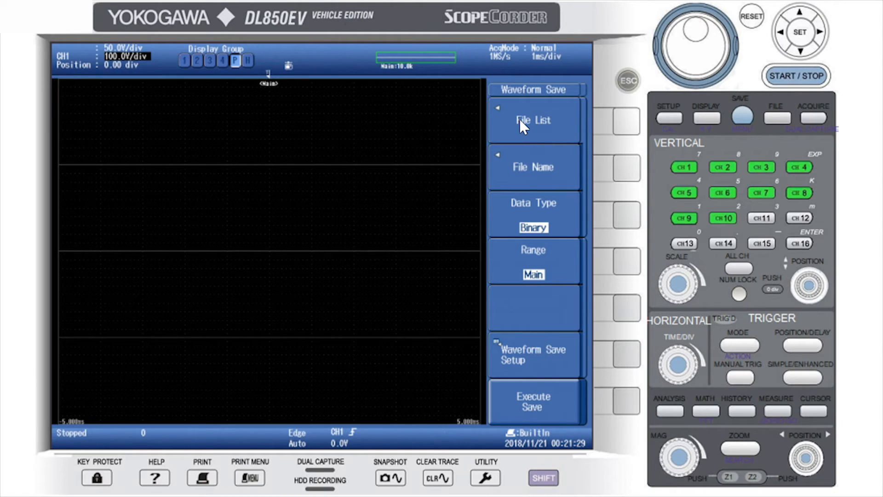
View the Network drive's file list (13 files) and close it before saving the waveform.
{"action": "left_click", "coordinate": [533, 120]}
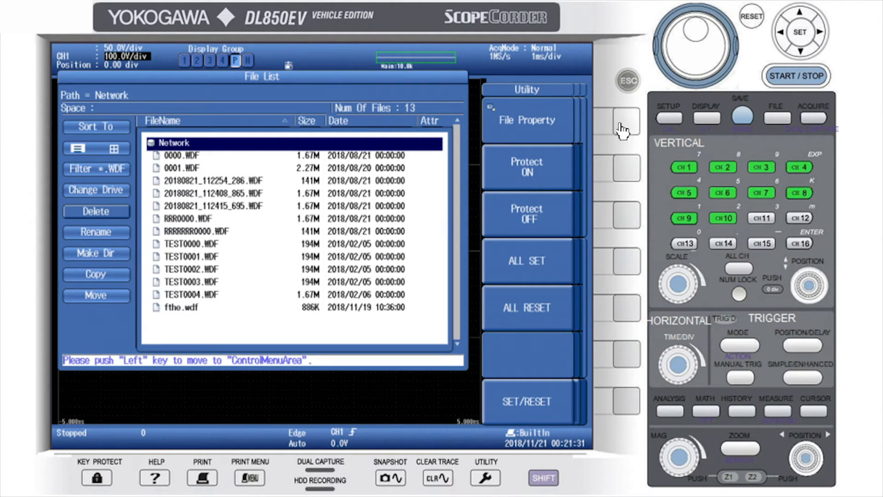
{"action": "mouse_move", "coordinate": [274, 250]}
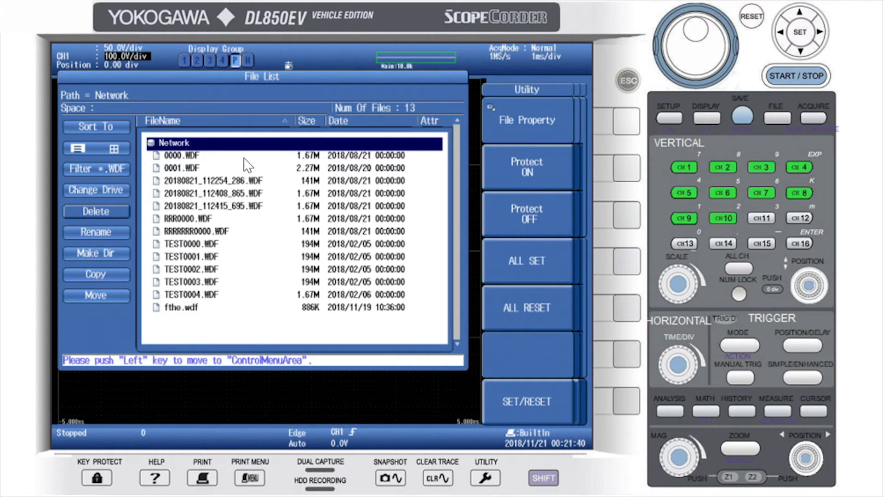
{"action": "mouse_move", "coordinate": [619, 126]}
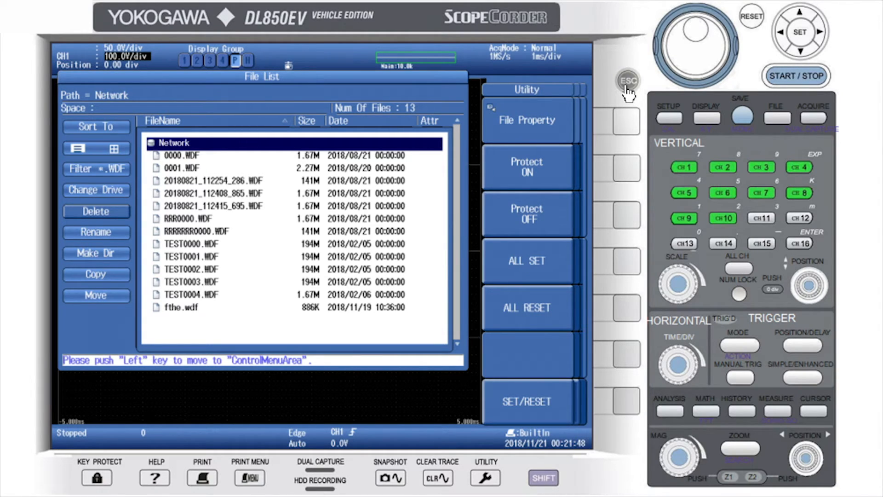
{"action": "left_click", "coordinate": [533, 402]}
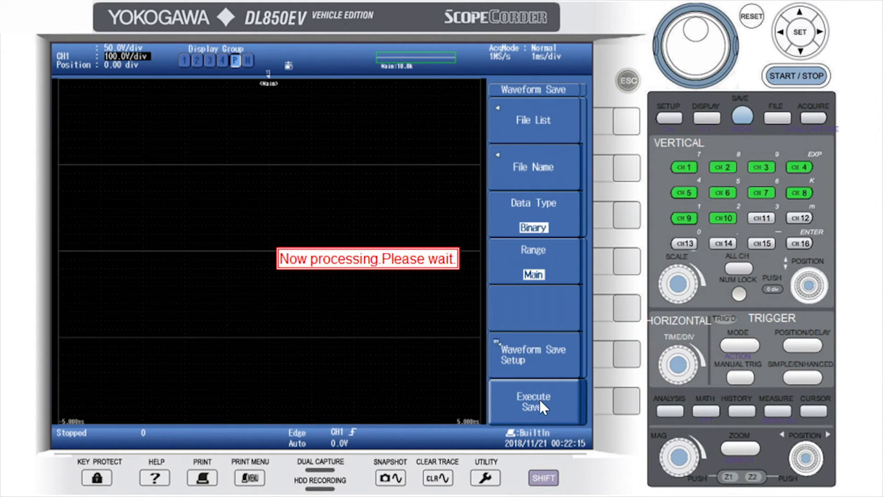